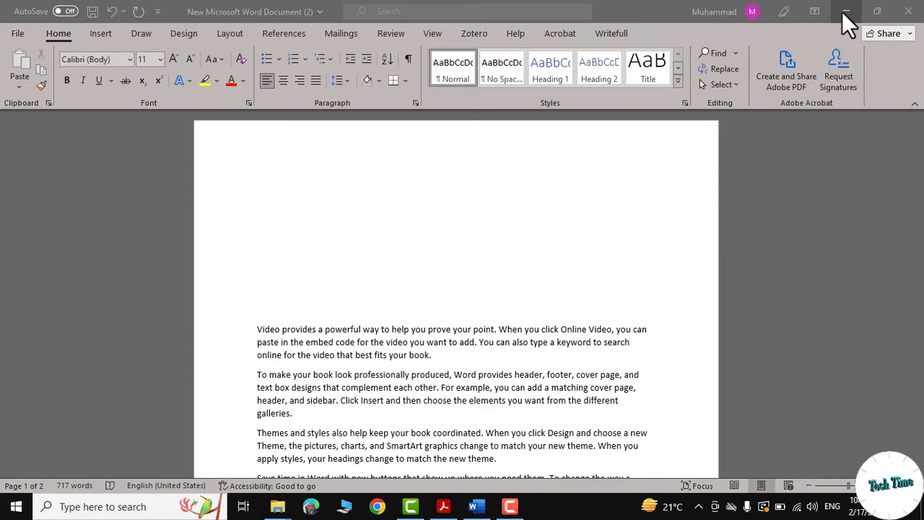
mouse_move(846, 13)
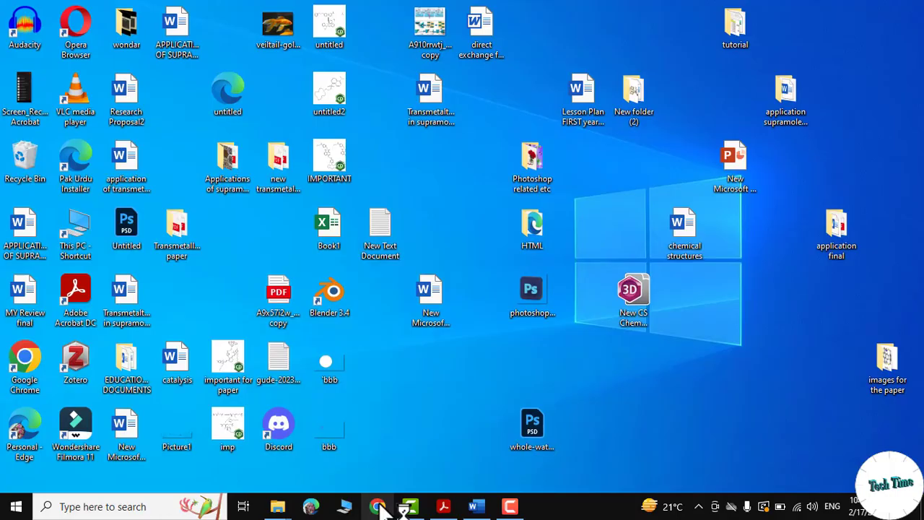
- Open Chrome and search Google for 'google fonts'
click(378, 506)
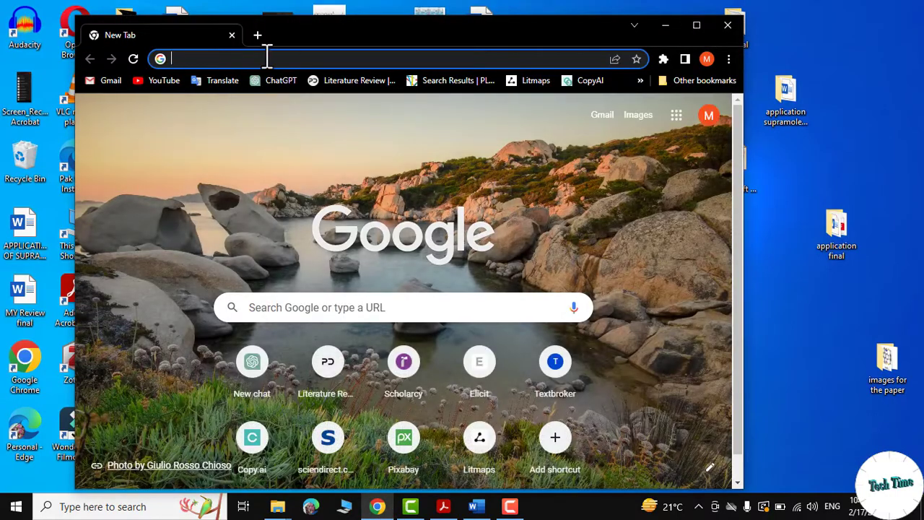
click(403, 307)
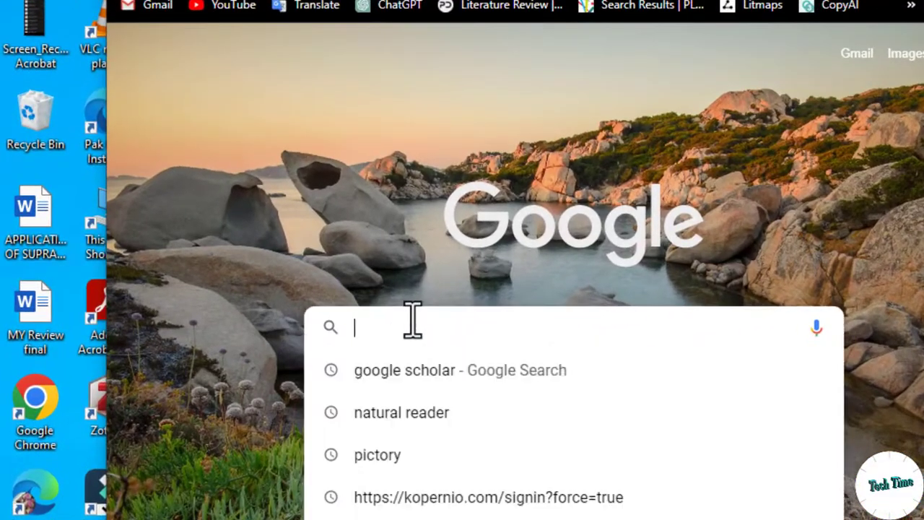
text(google fonts)
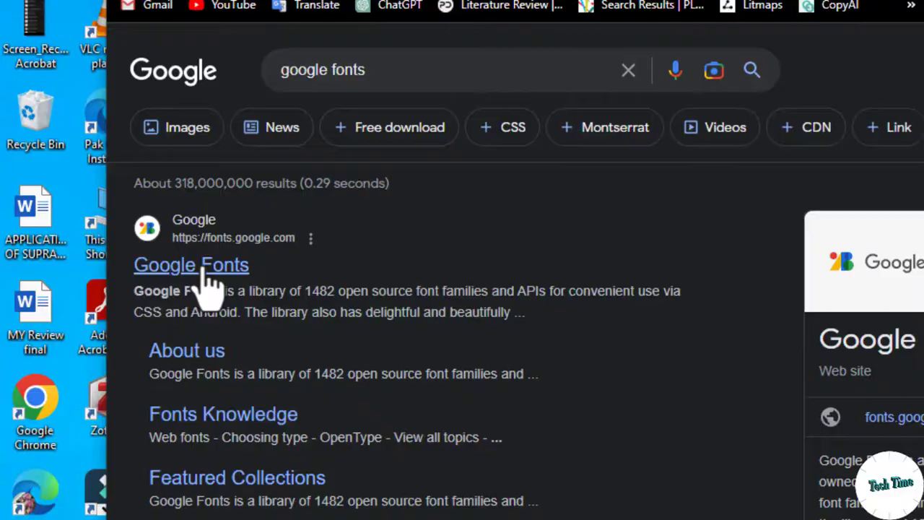
- Search Google Fonts for 'code' and download the Libre Barcode 39 Extended family
click(191, 264)
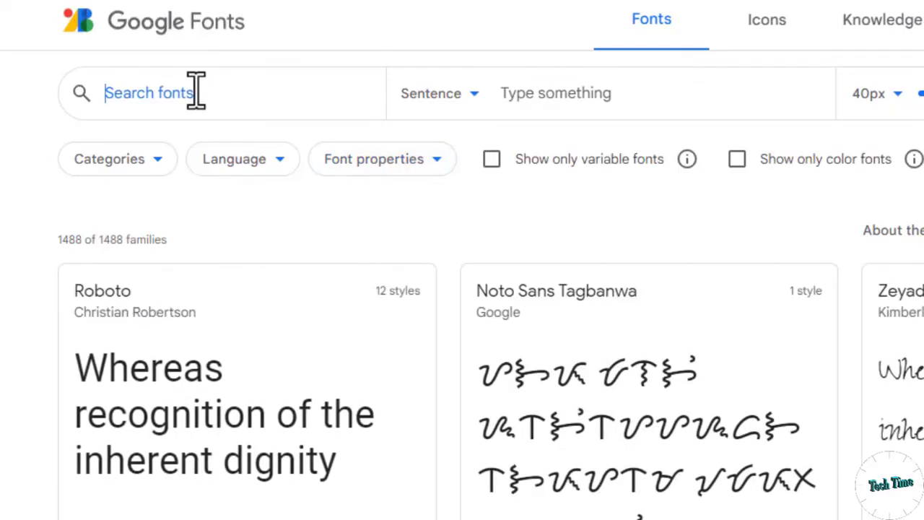
text(code)
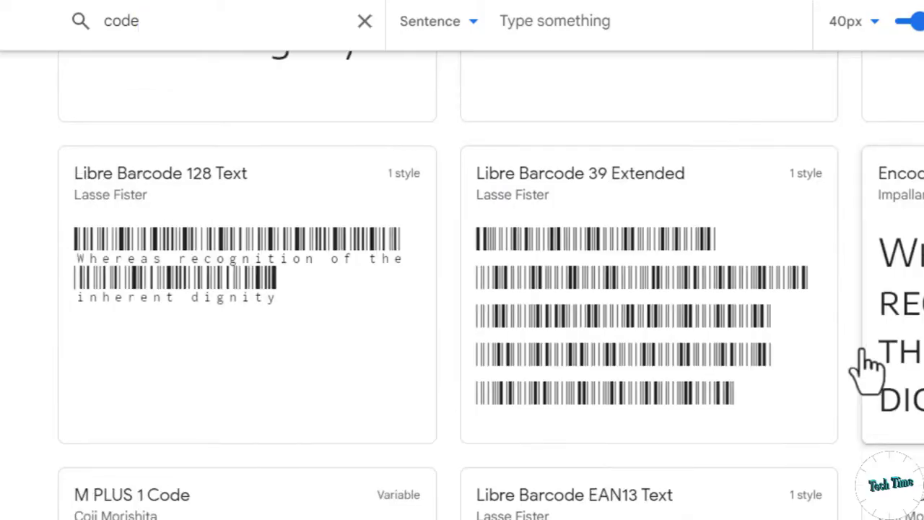
scroll(down, 3)
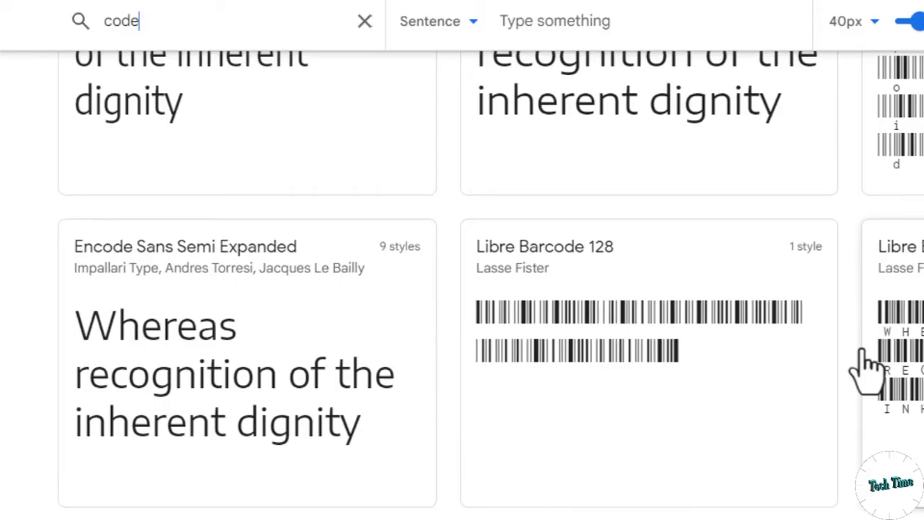
scroll(down, 3)
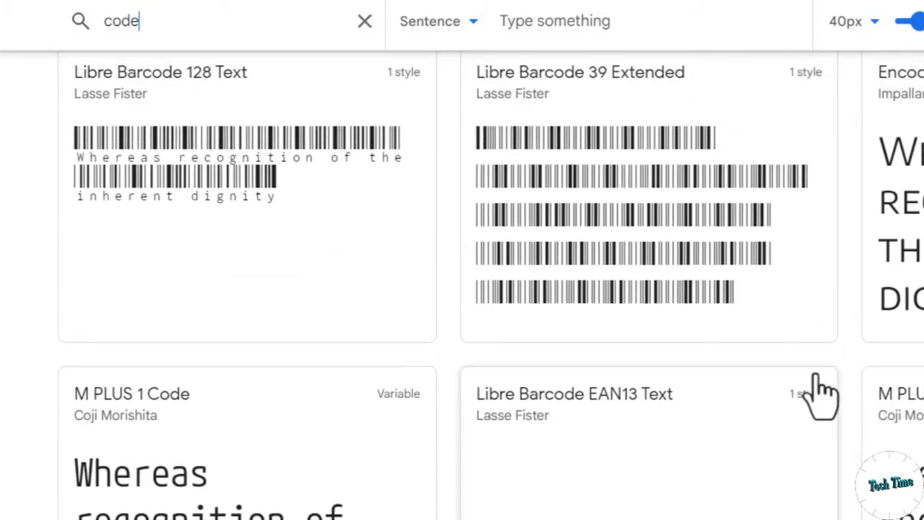
scroll(down, 3)
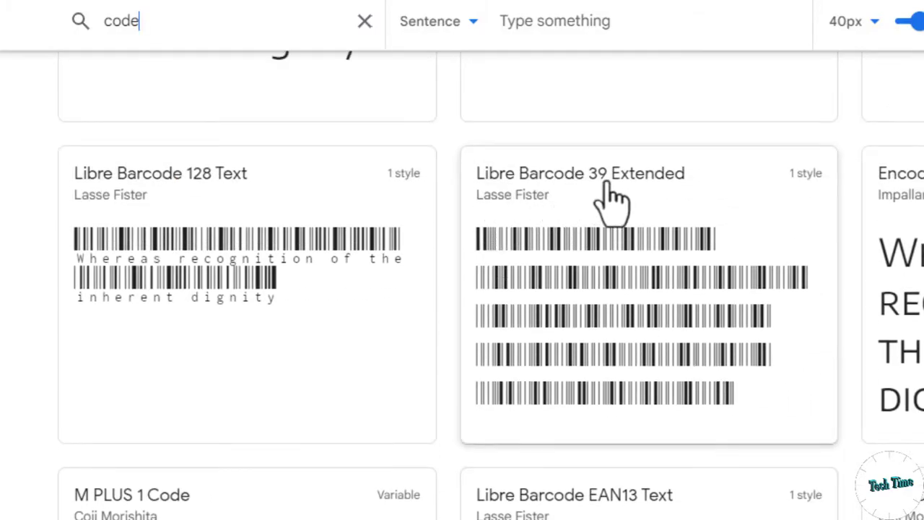
scroll(down, 3)
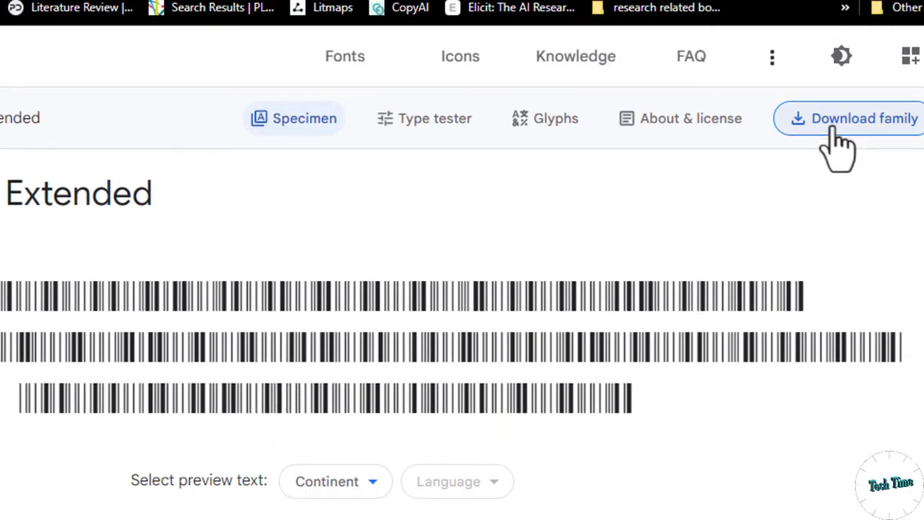
click(865, 117)
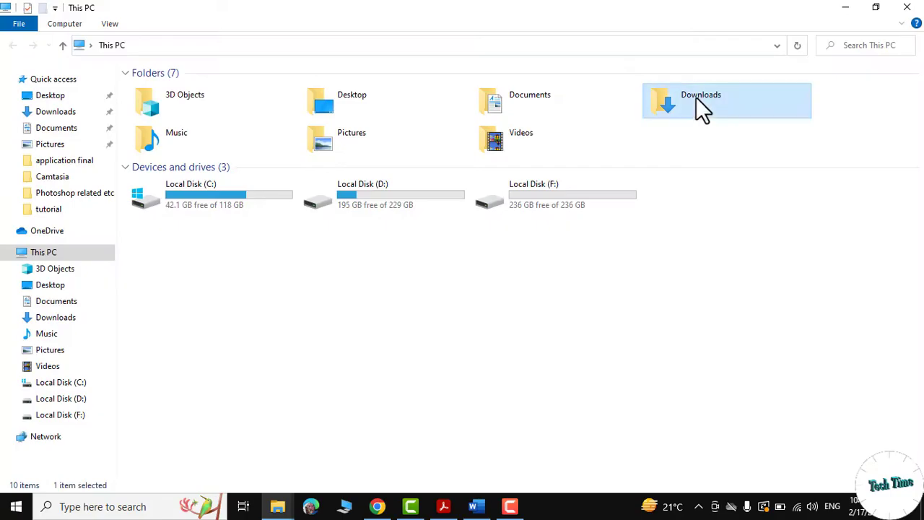
- Open Downloads to reach the extracted Libre_Barcode_39_Extended folder
double_click(726, 101)
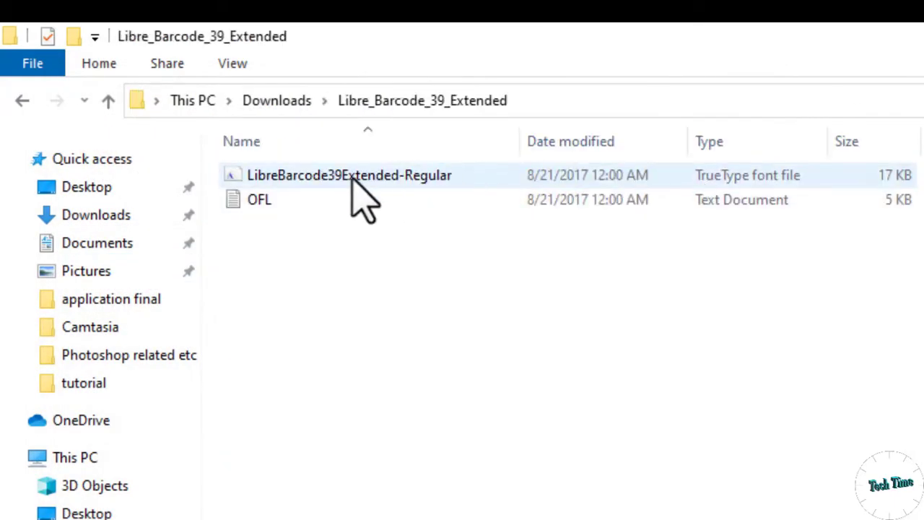
- Install the Libre Barcode 39 Extended font from its .ttf file, then return to Word
double_click(348, 175)
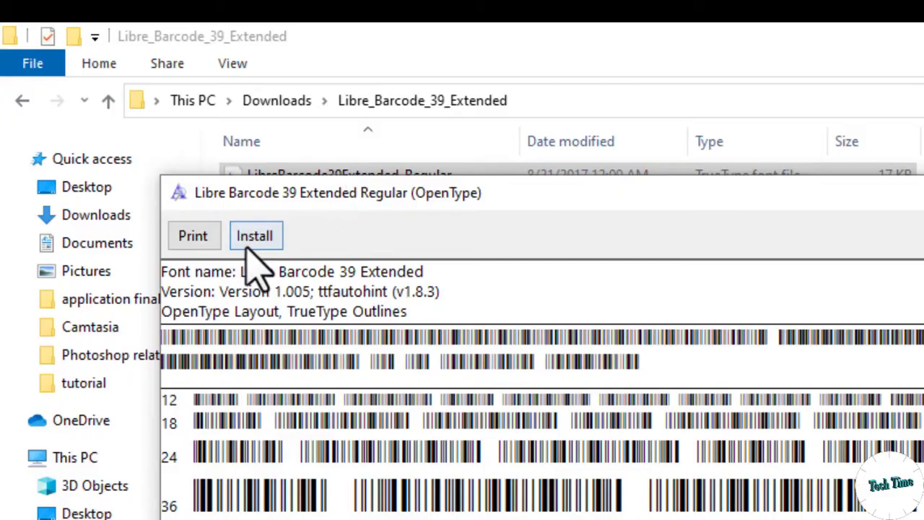
click(254, 236)
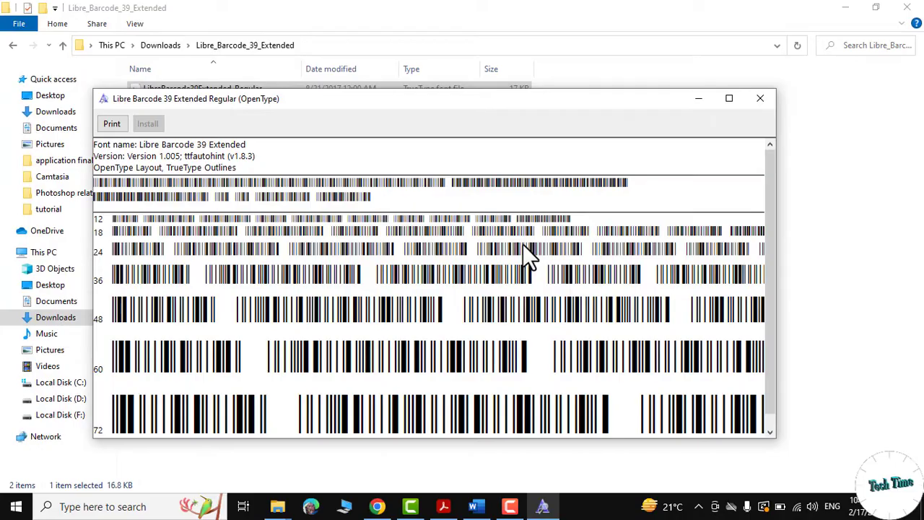
click(760, 97)
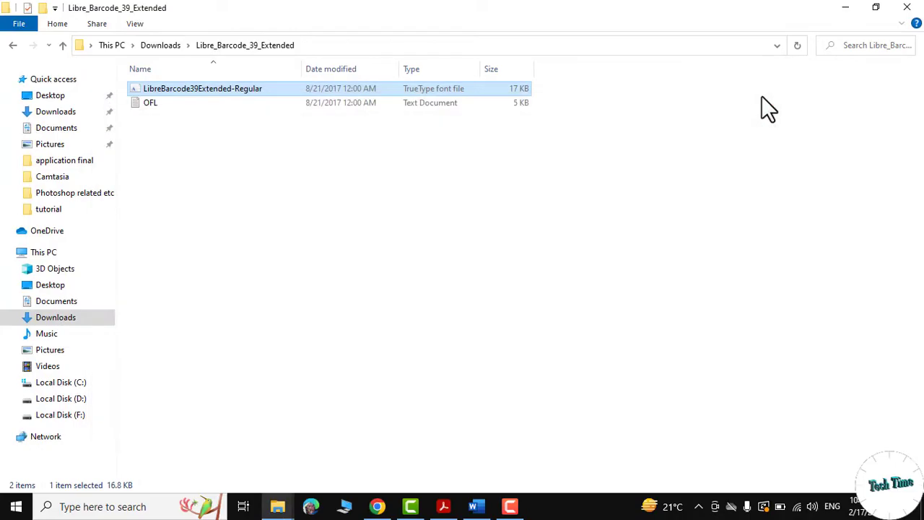
mouse_move(442, 446)
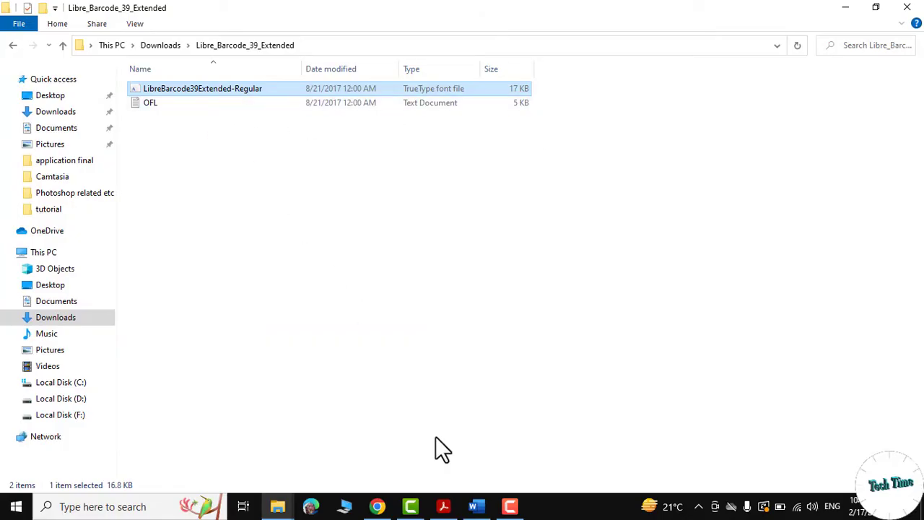
click(476, 507)
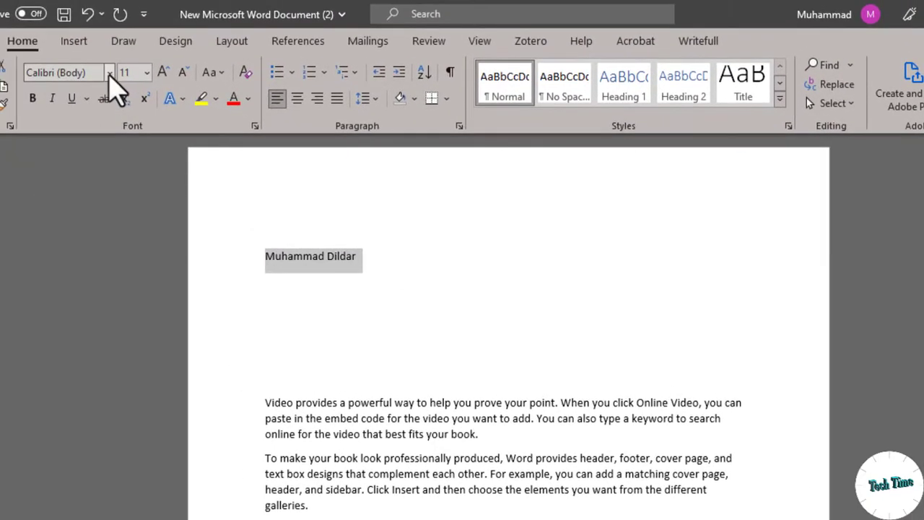
- Apply Libre Barcode 39 Extended to the name and enlarge its font size
click(110, 72)
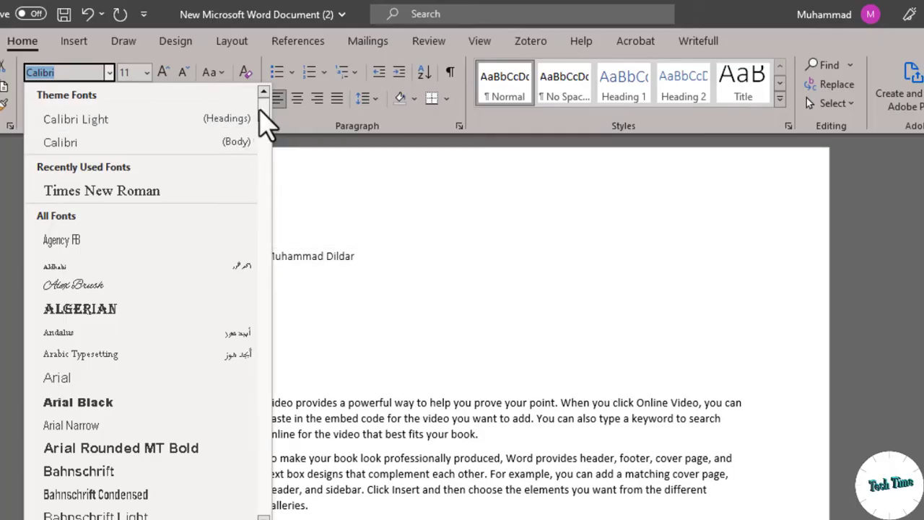
scroll(down, 3)
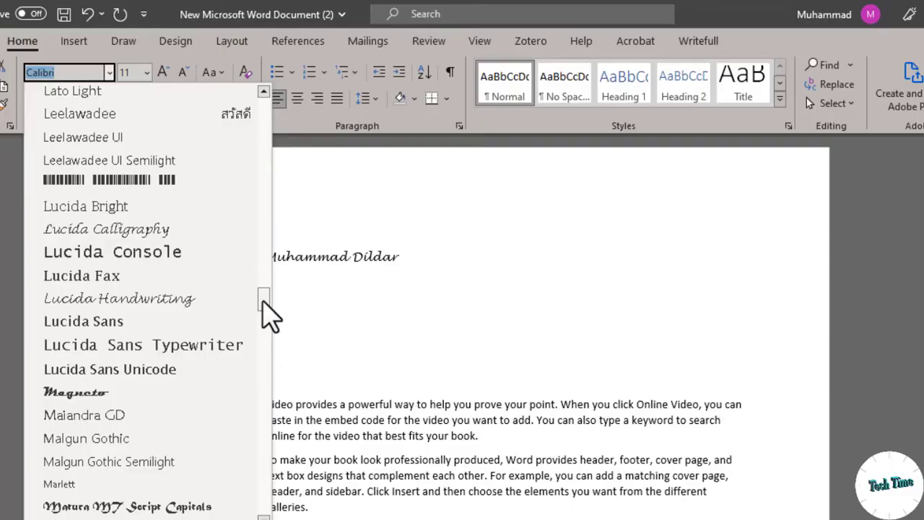
mouse_move(140, 181)
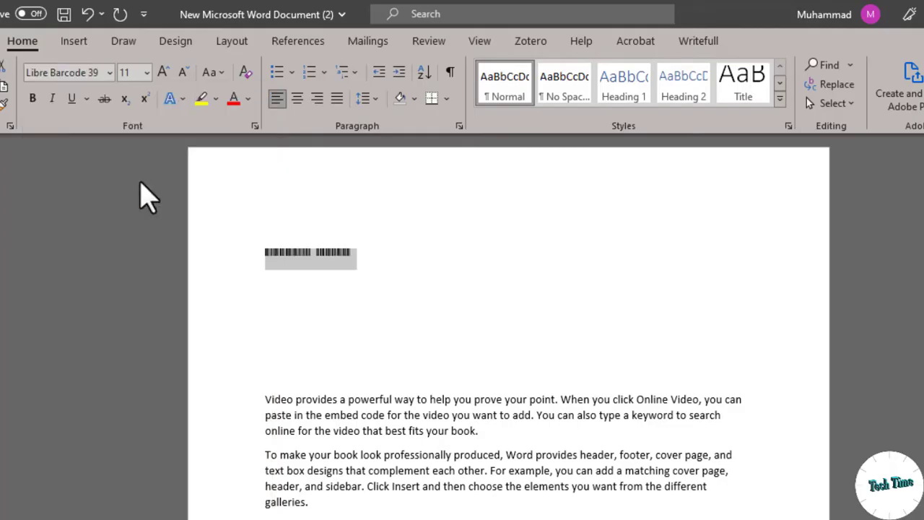
click(163, 72)
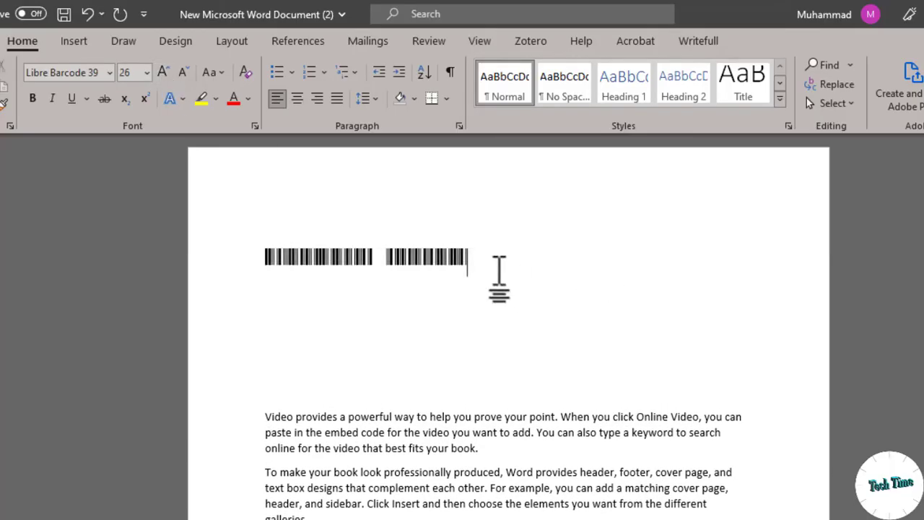
mouse_move(479, 260)
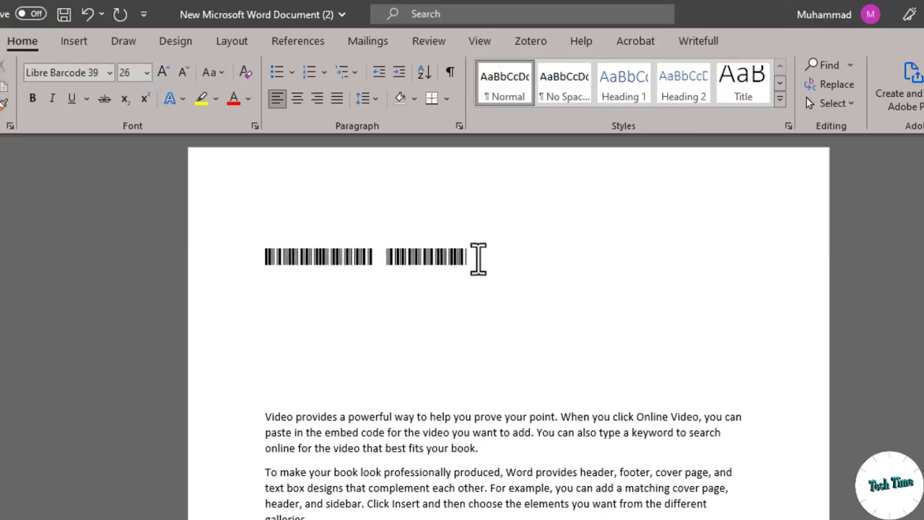